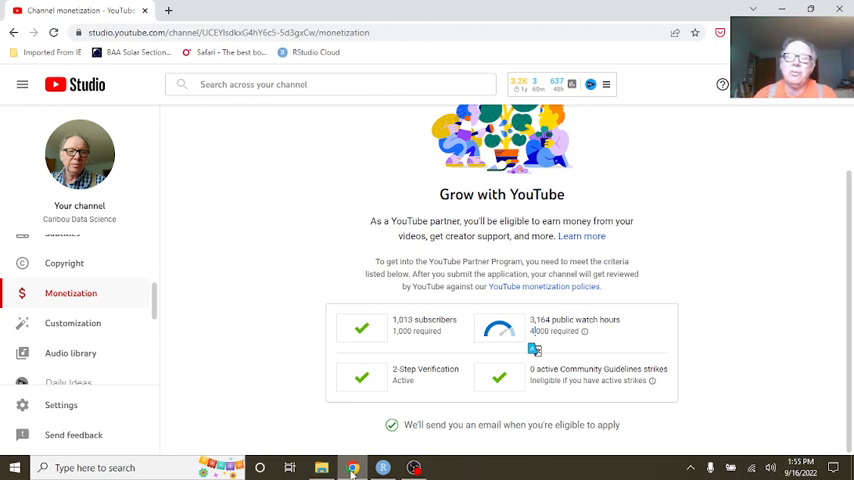
mouse_move(424, 320)
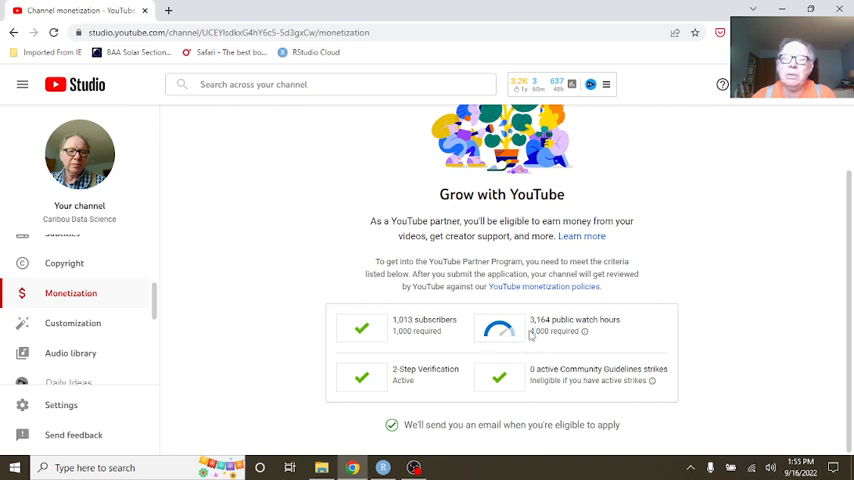
Knit index.Rmd in the Sweden COVID-19 project to HTML and show its preview
double_click(552, 332)
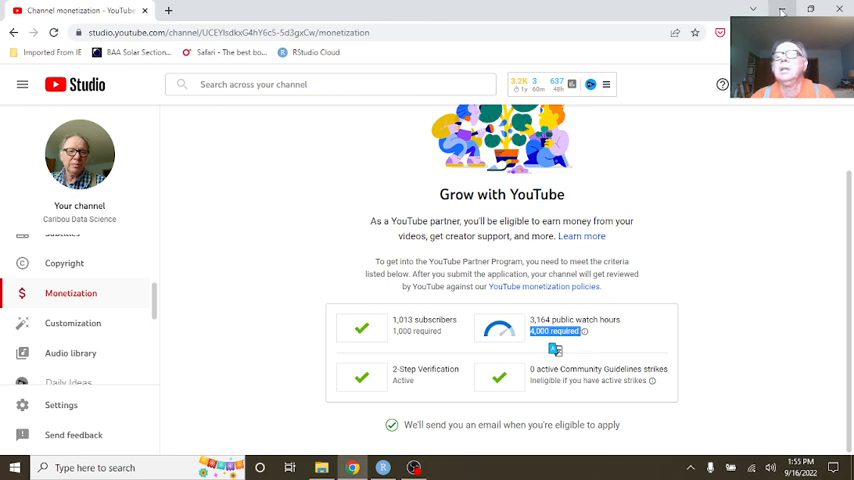
mouse_move(632, 348)
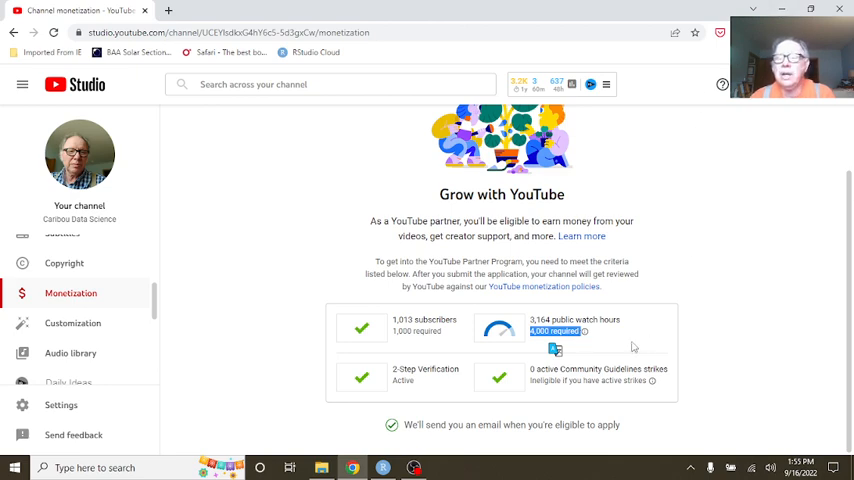
mouse_move(592, 348)
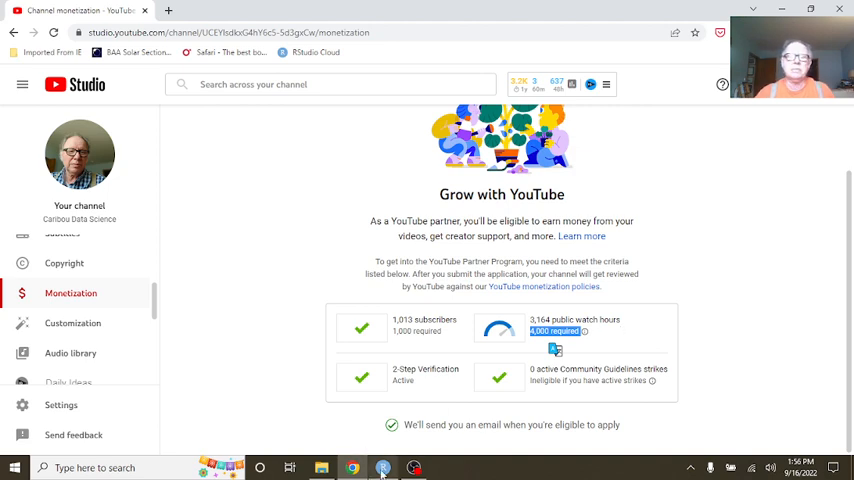
left_click(376, 468)
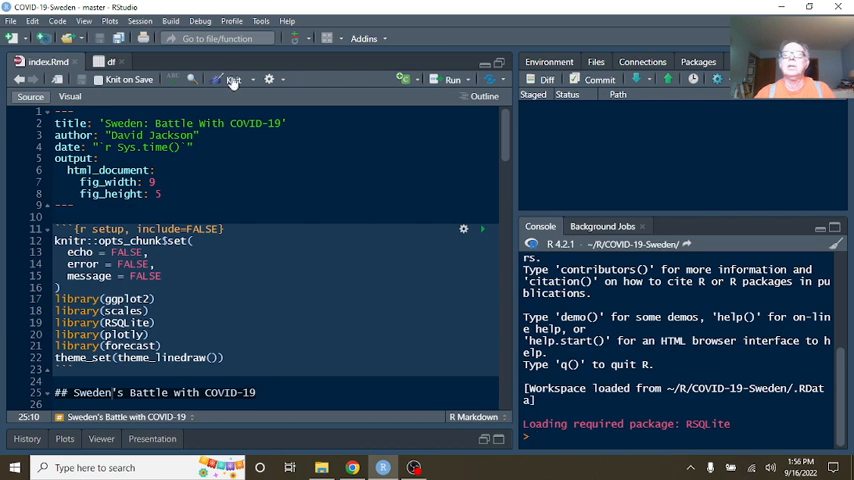
left_click(232, 80)
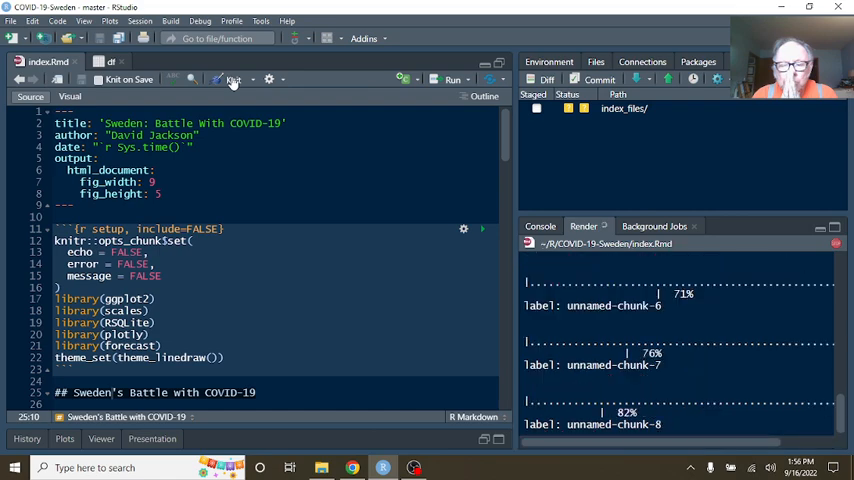
left_click(232, 80)
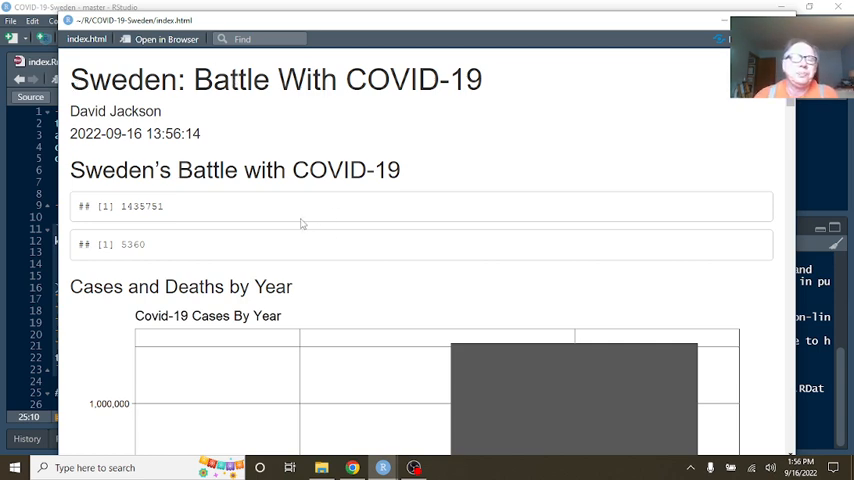
mouse_move(278, 206)
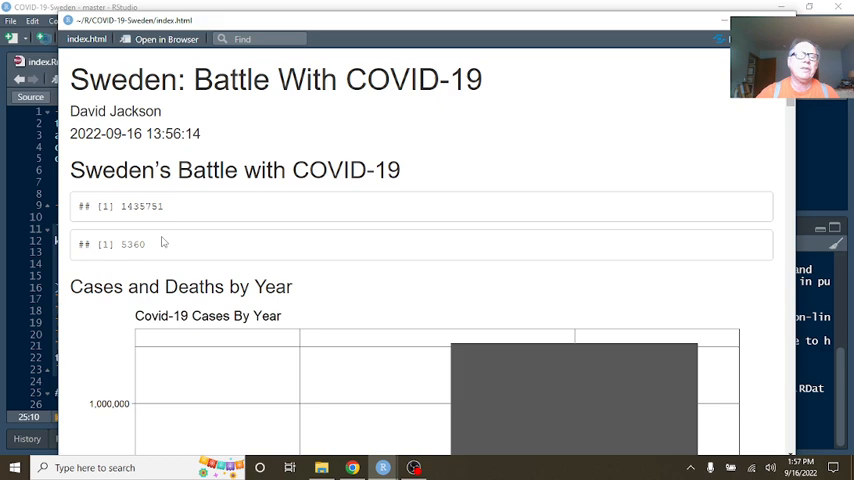
scroll("down", 3)
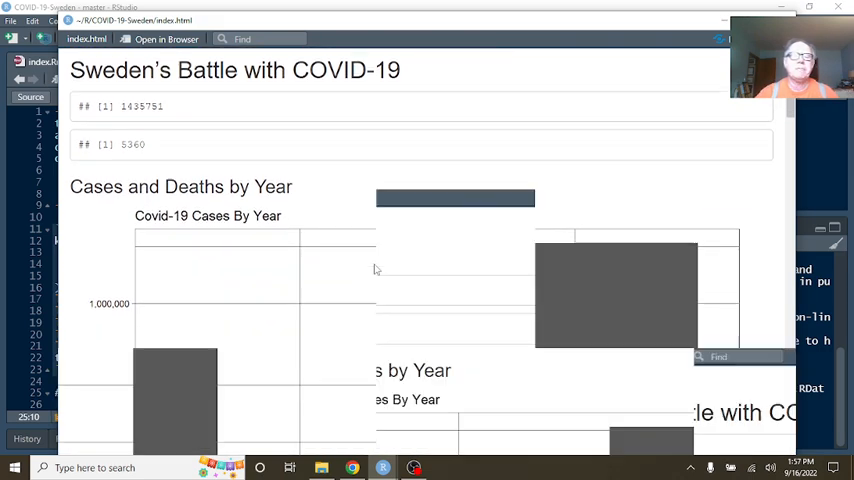
scroll("down", 3)
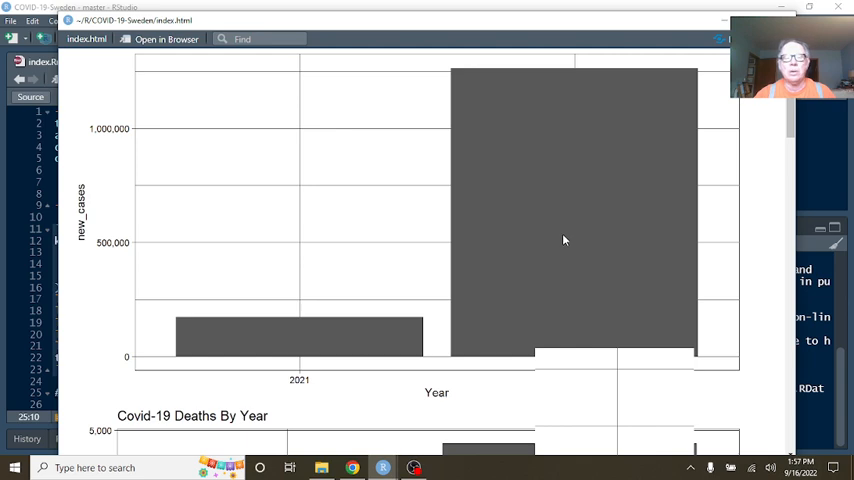
scroll("down", 3)
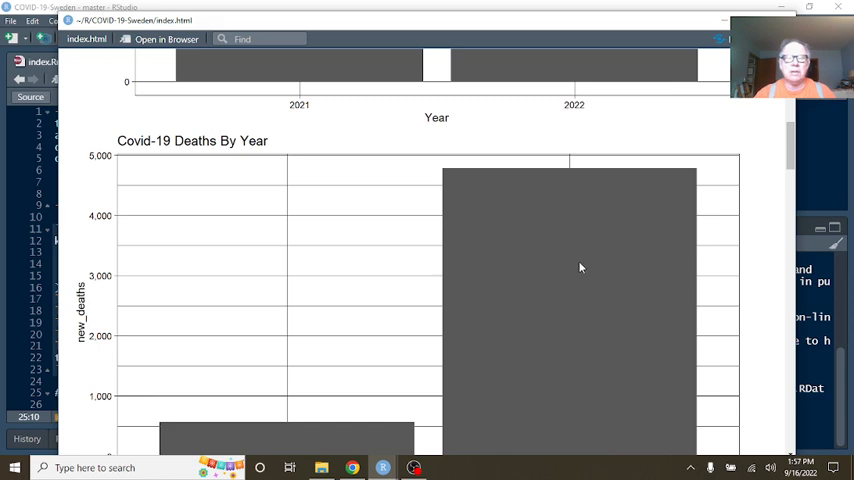
scroll("down", 3)
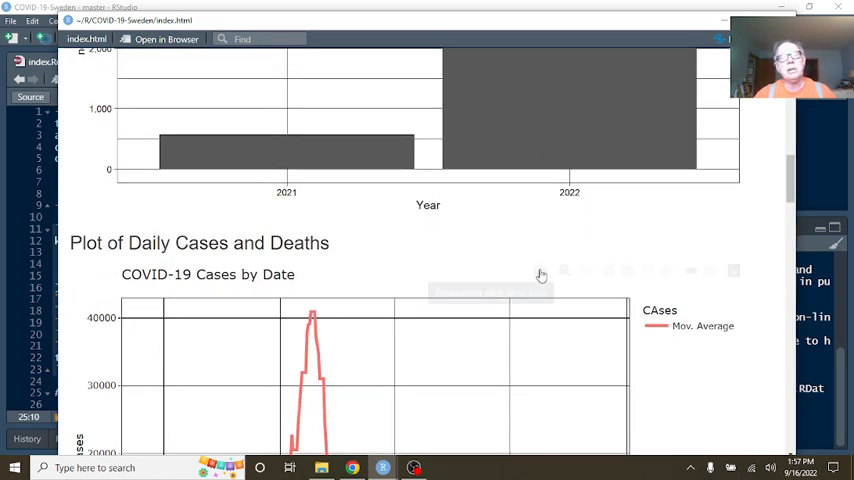
scroll("down", 3)
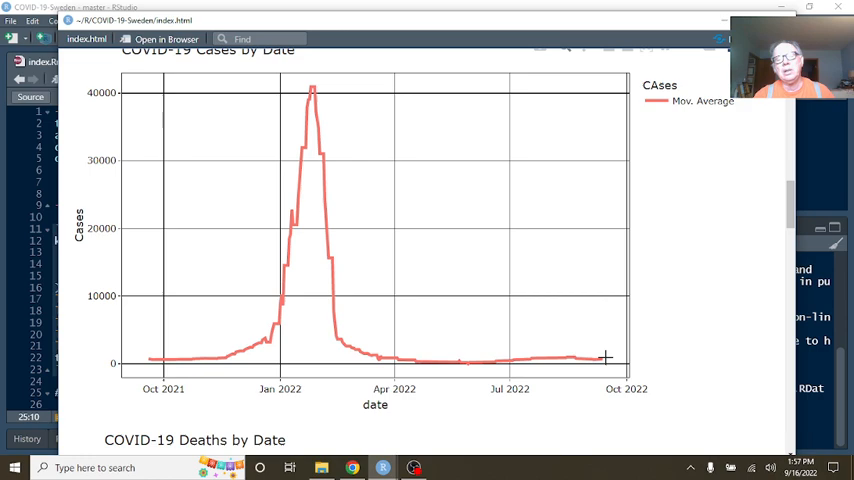
mouse_move(604, 358)
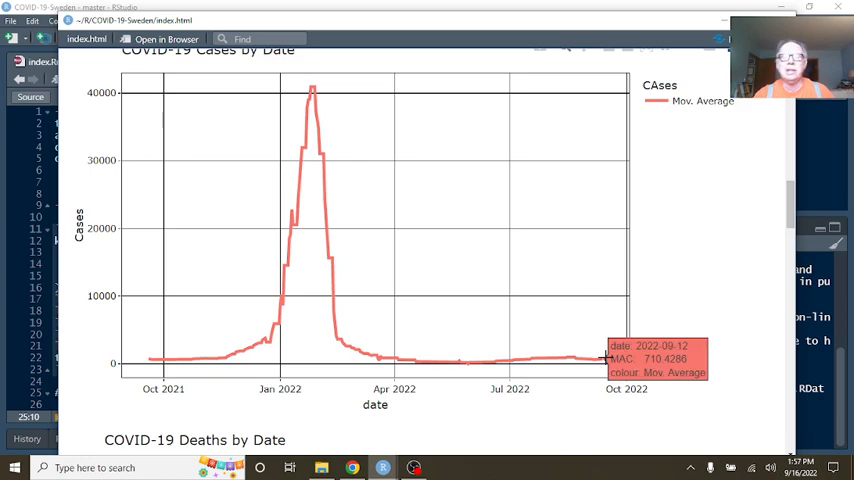
scroll("down", 3)
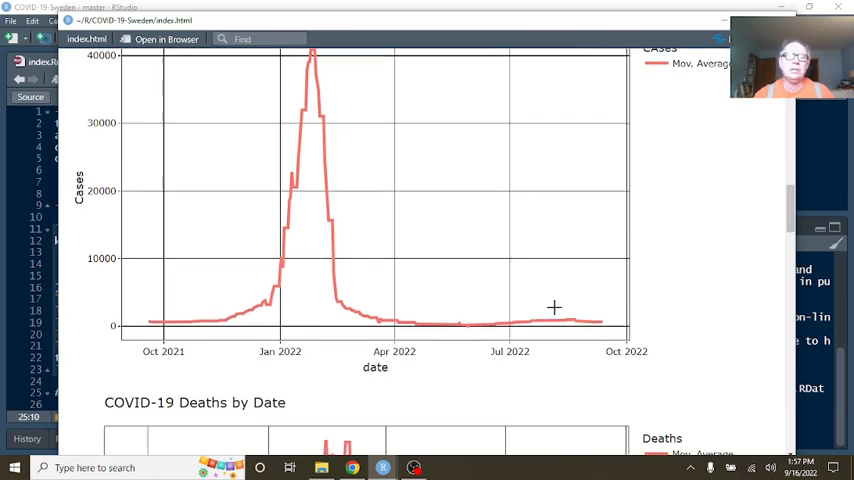
scroll("down", 3)
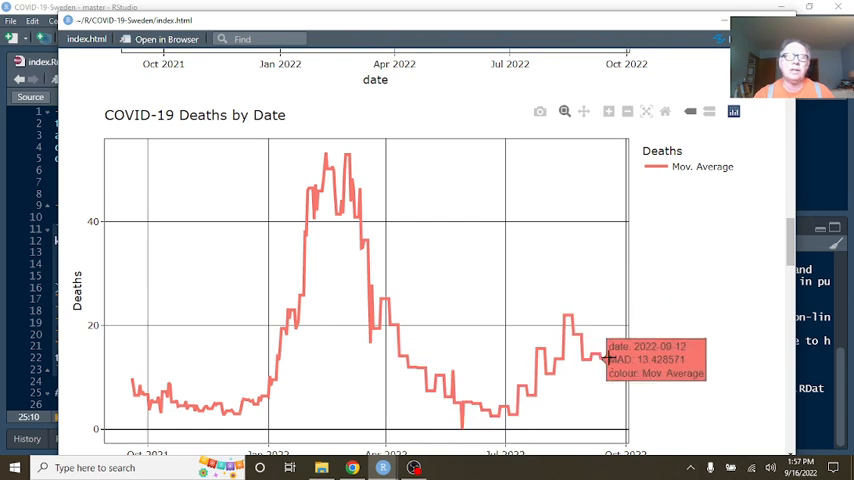
scroll("down", 3)
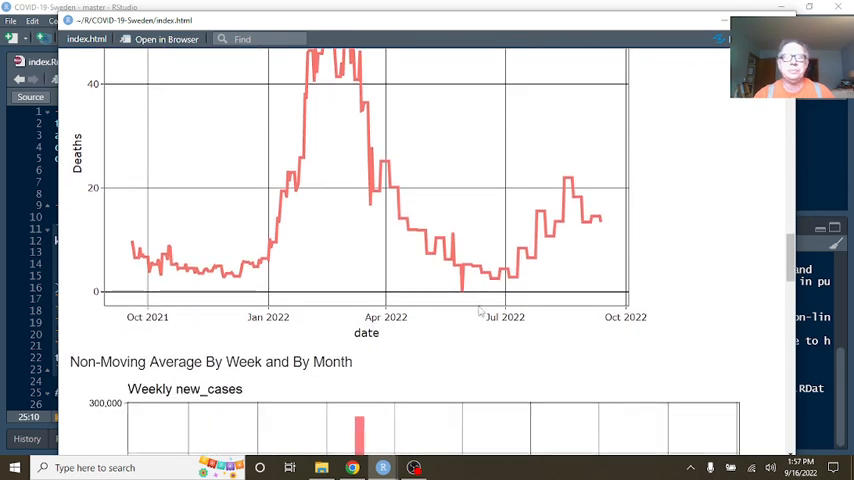
scroll("down", 3)
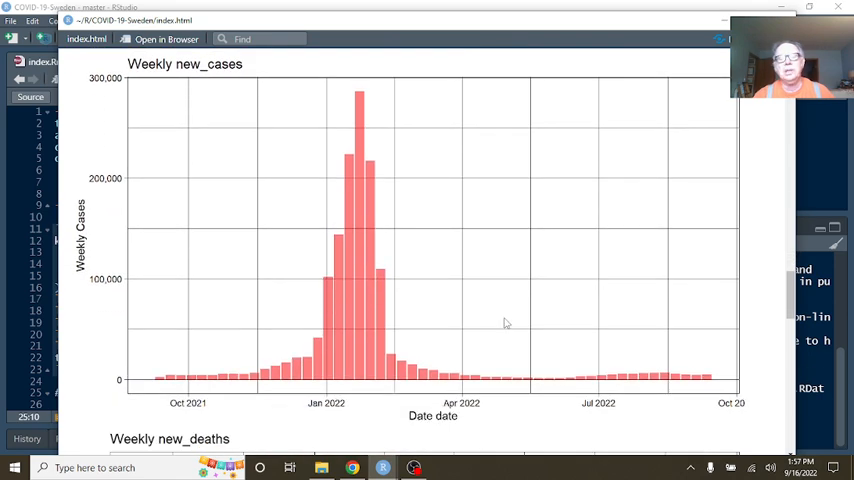
mouse_move(644, 372)
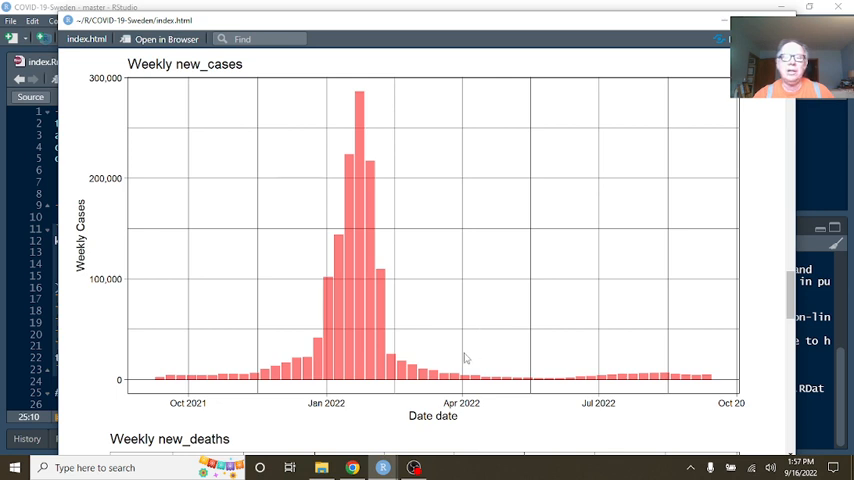
mouse_move(404, 368)
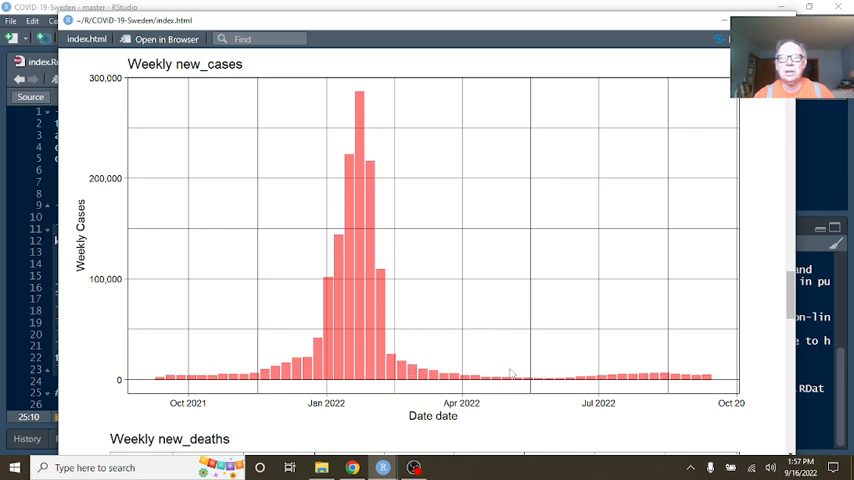
mouse_move(464, 352)
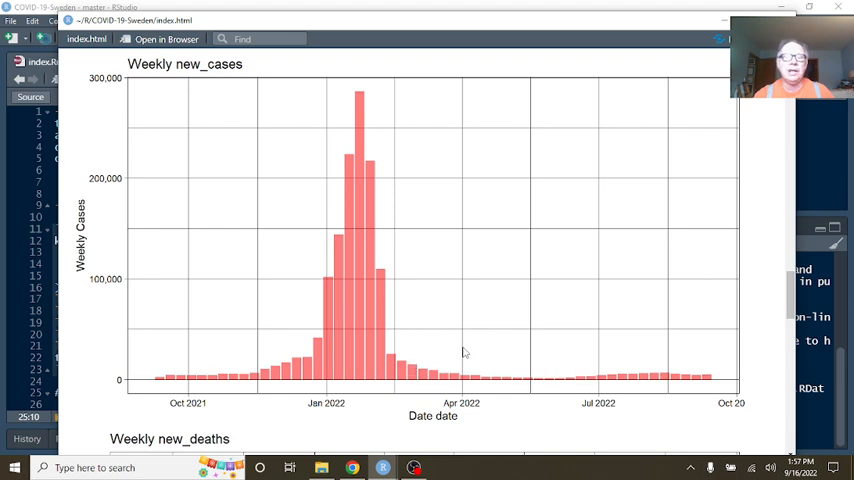
mouse_move(470, 350)
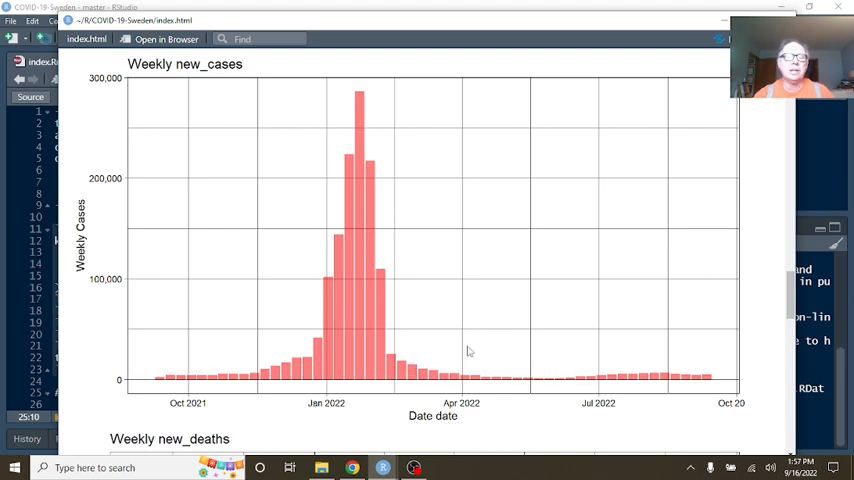
scroll("down", 3)
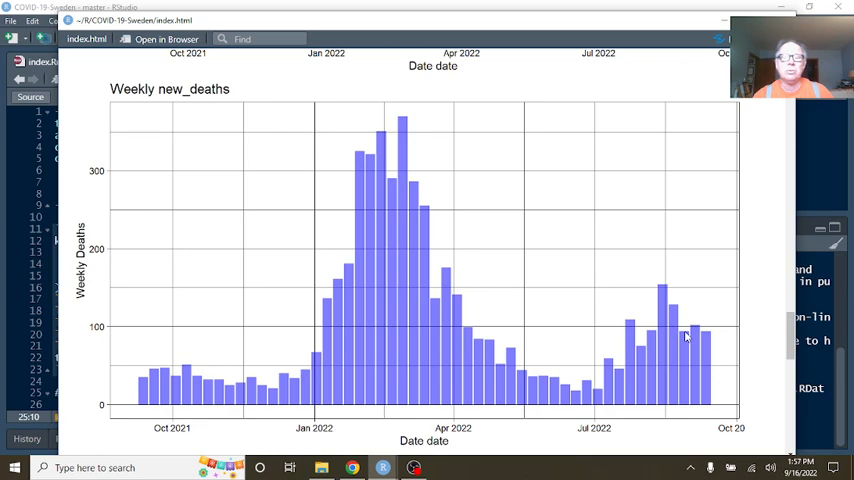
scroll("down", 3)
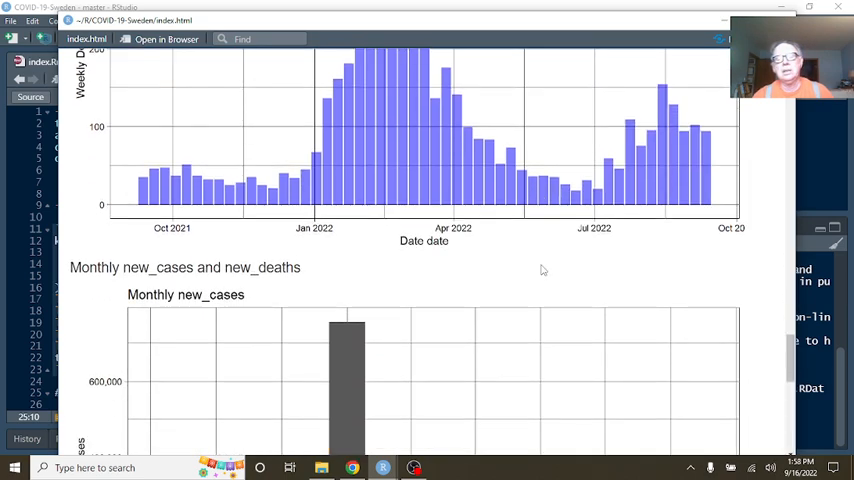
Scroll the preview through the monthly new_cases and new_deaths bar charts
scroll("down", 3)
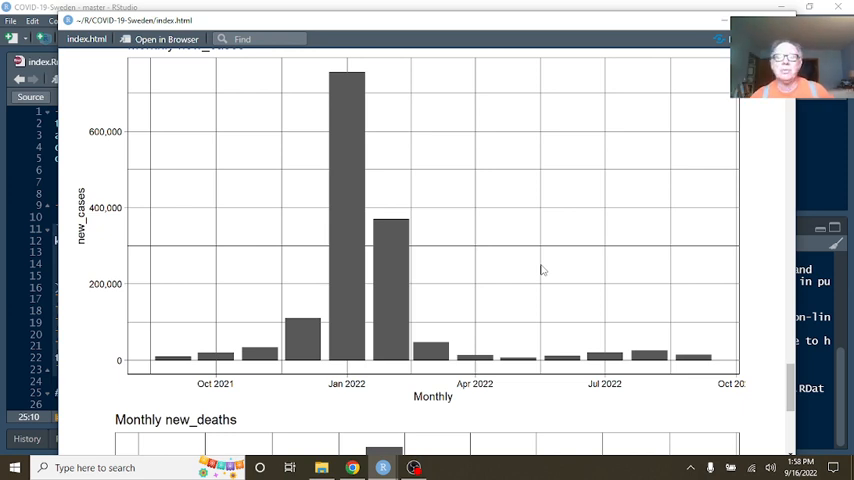
mouse_move(642, 344)
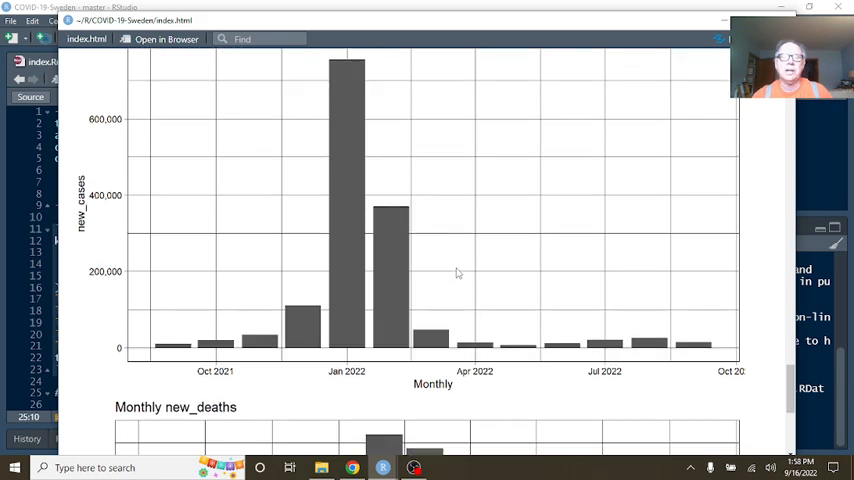
scroll("down", 3)
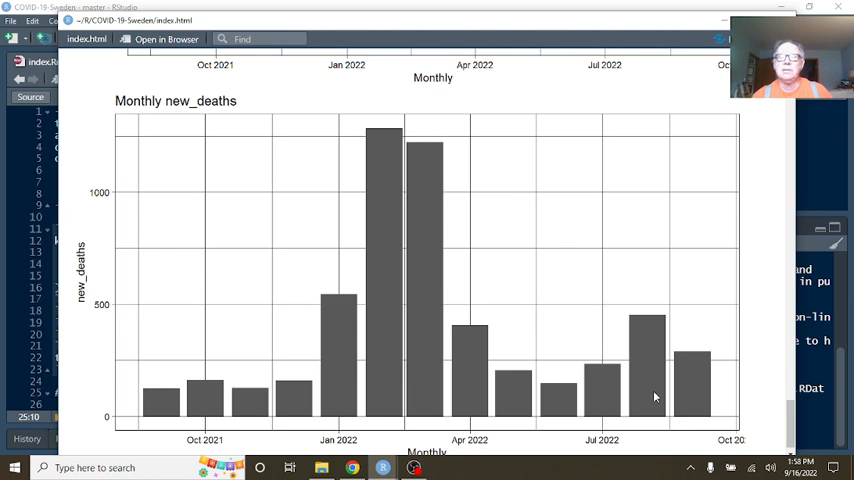
mouse_move(688, 376)
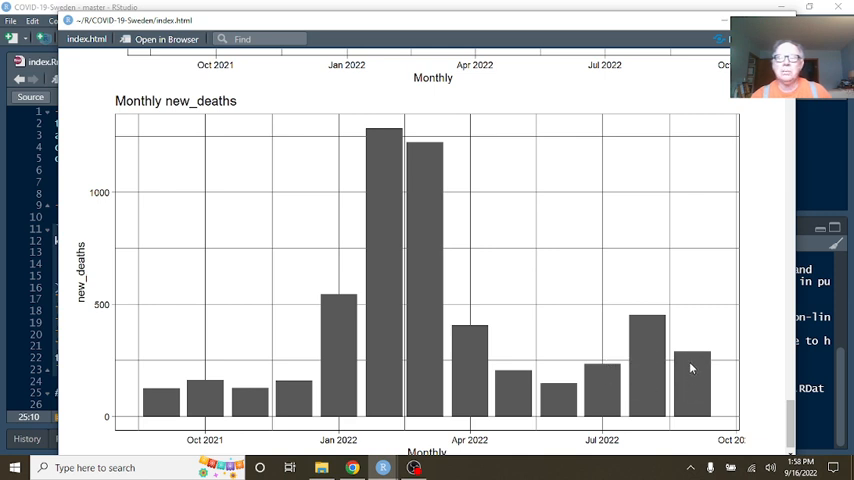
mouse_move(688, 102)
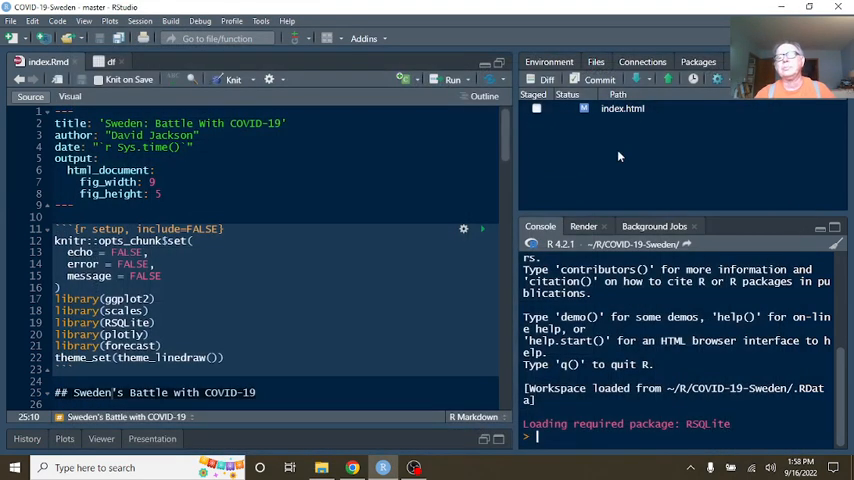
Commit the staged index.html with the message 'Updated 2022-09-16'
left_click(536, 108)
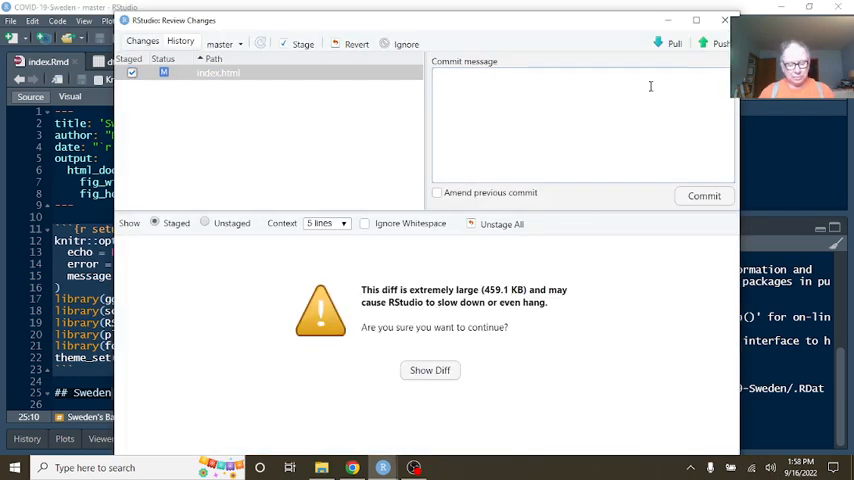
type("Updated 2022")
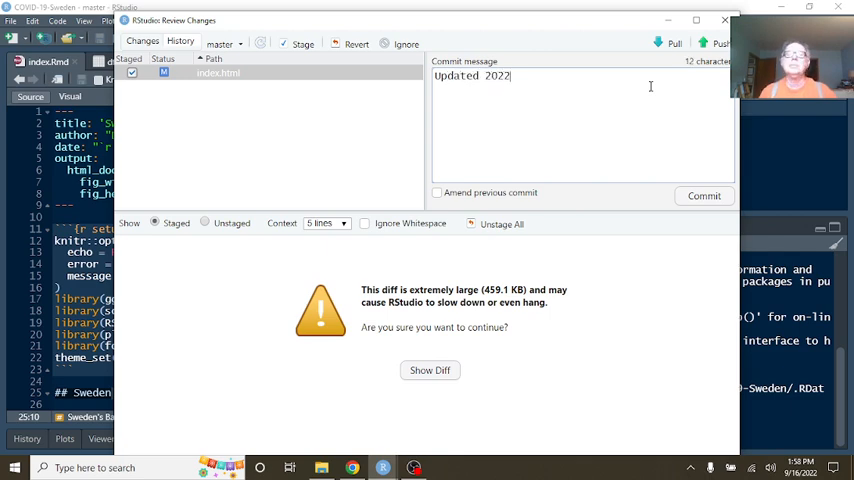
type("-0")
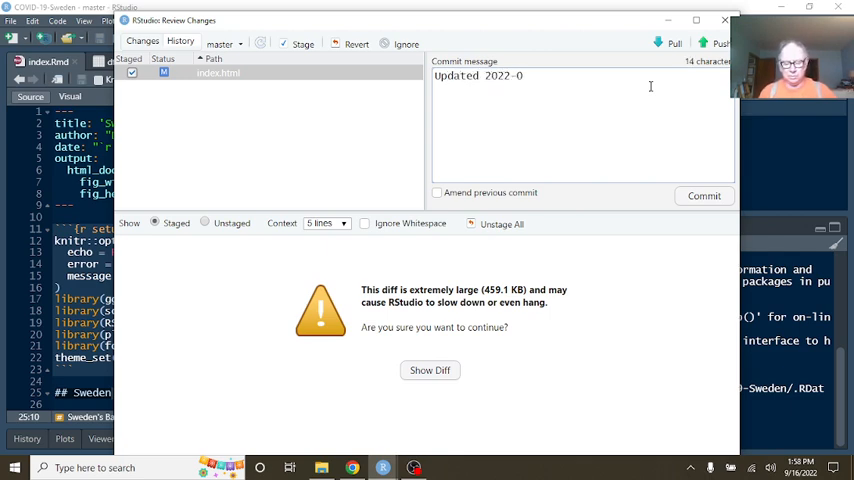
type("9-1")
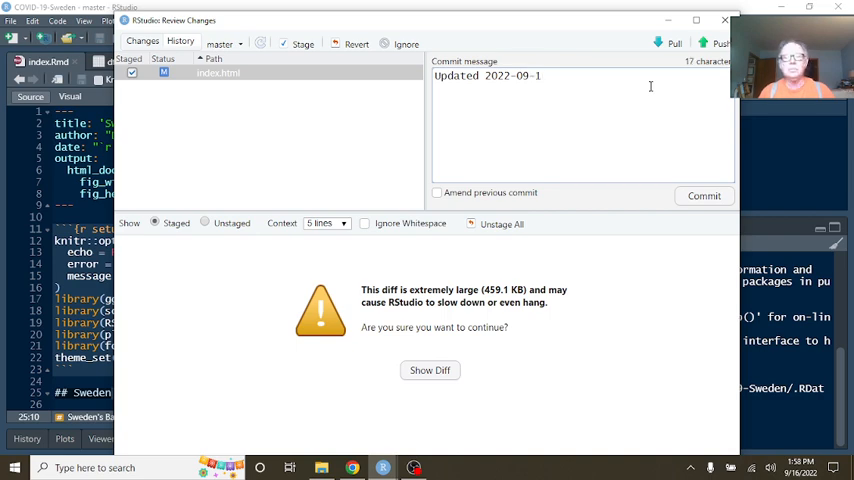
left_click(704, 196)
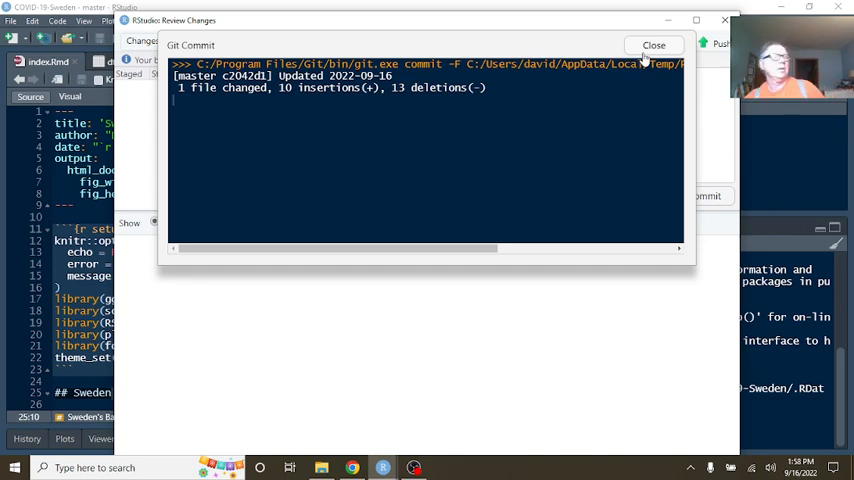
Push the commit to the GitHub master branch and close the review window
left_click(670, 44)
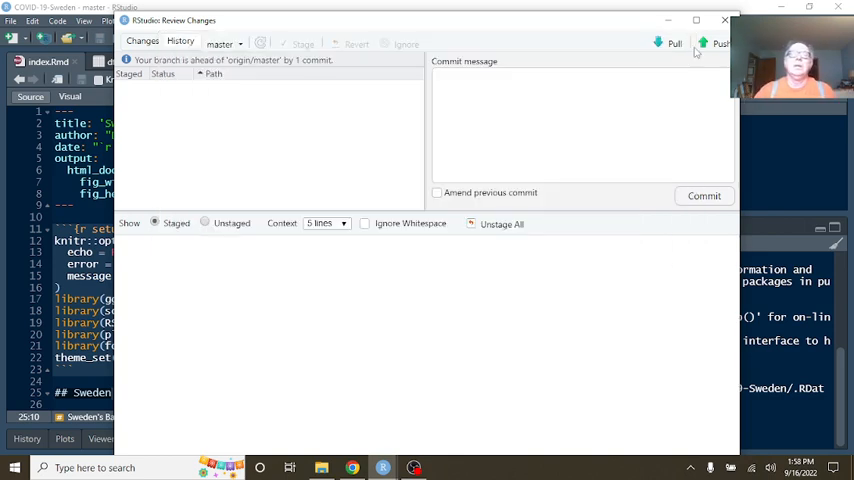
left_click(730, 44)
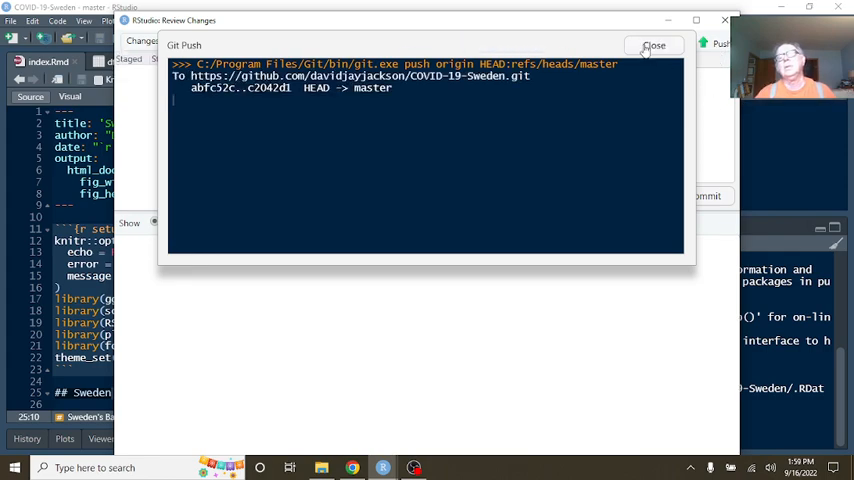
left_click(664, 44)
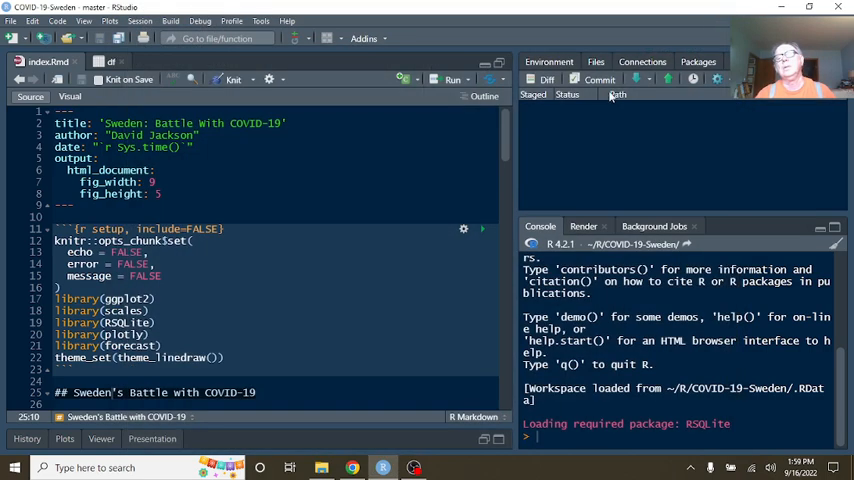